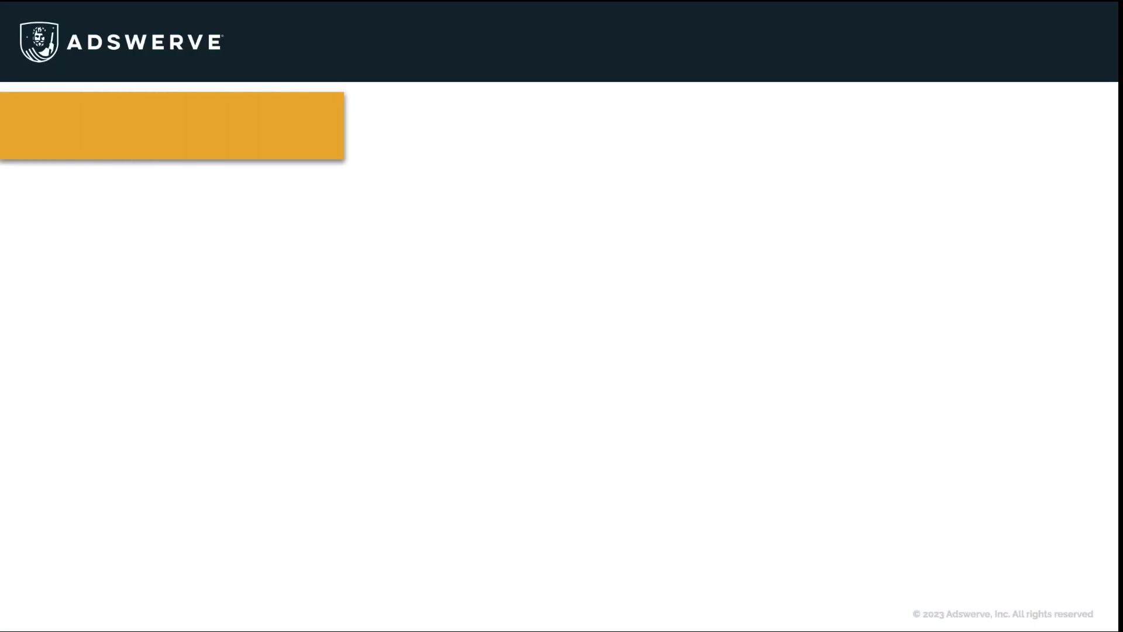
# Animate in the text 'represent the external engine accounts that run' on the Client Accounts slide.
pyautogui.write('represent')
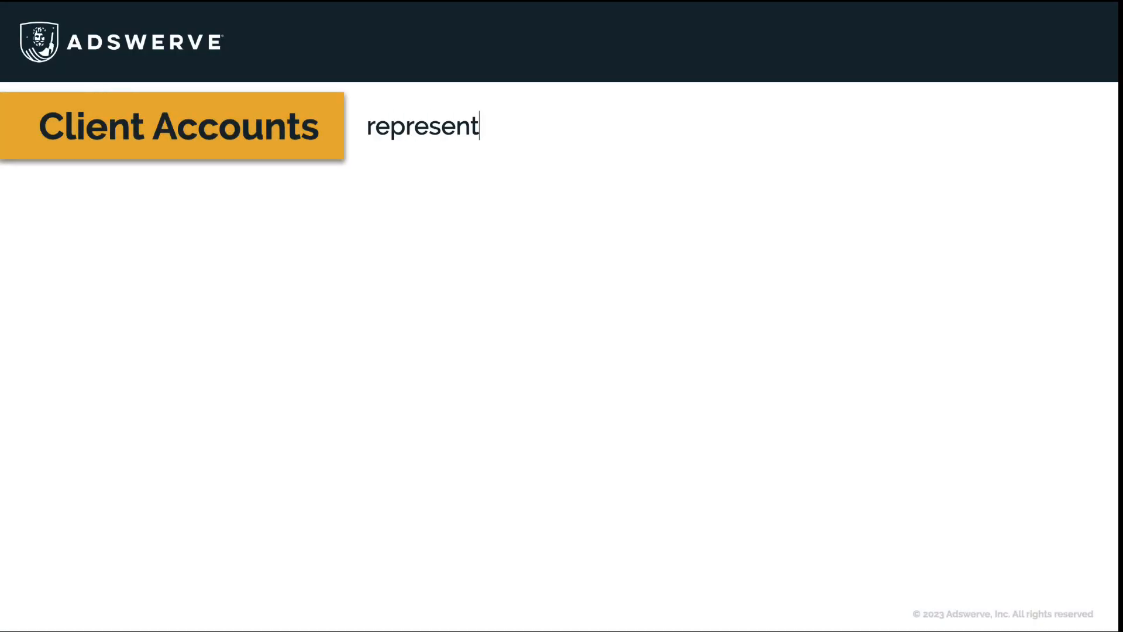
pyautogui.write('the external engine accounts that run')
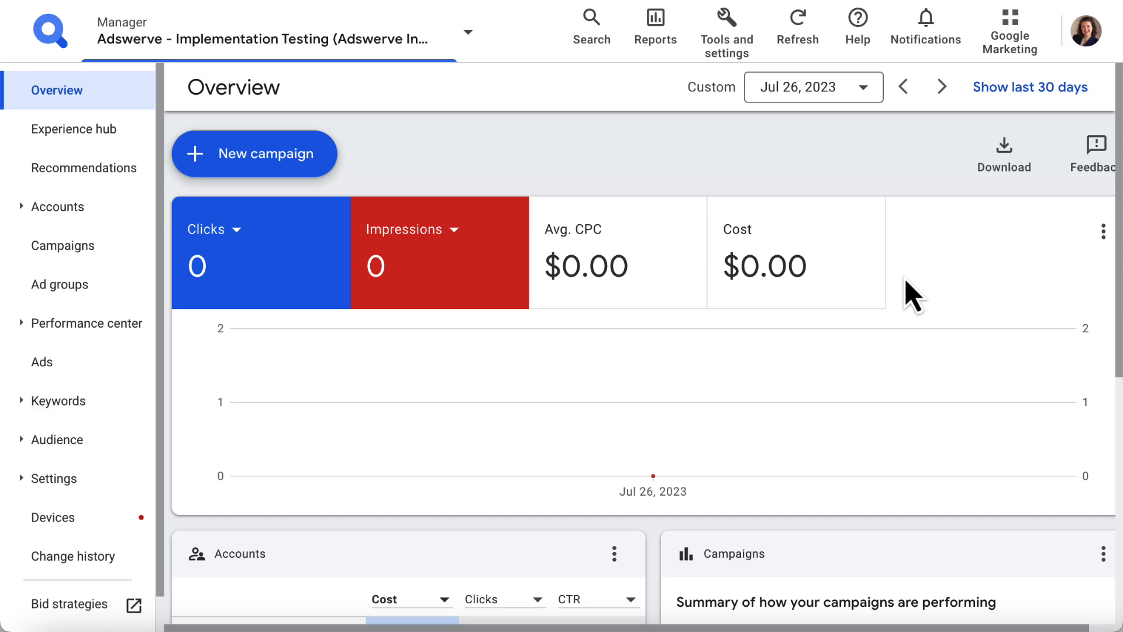
pyautogui.moveTo(648, 177)
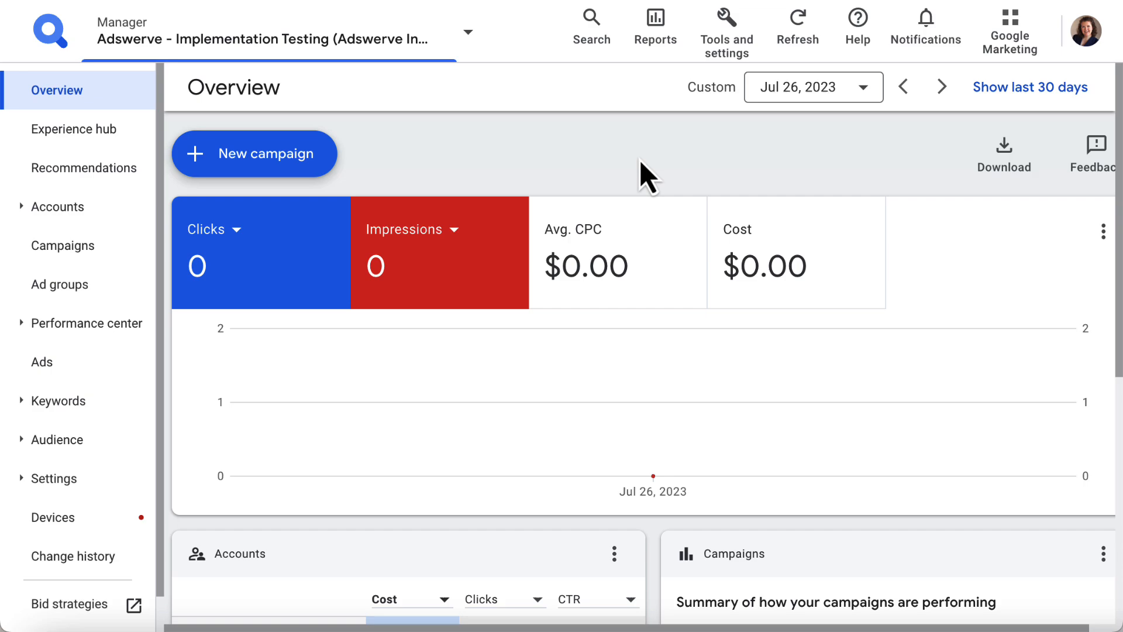
# Switch to the Honeycomb Hills sub-manager and expand its Settings pages.
pyautogui.click(467, 32)
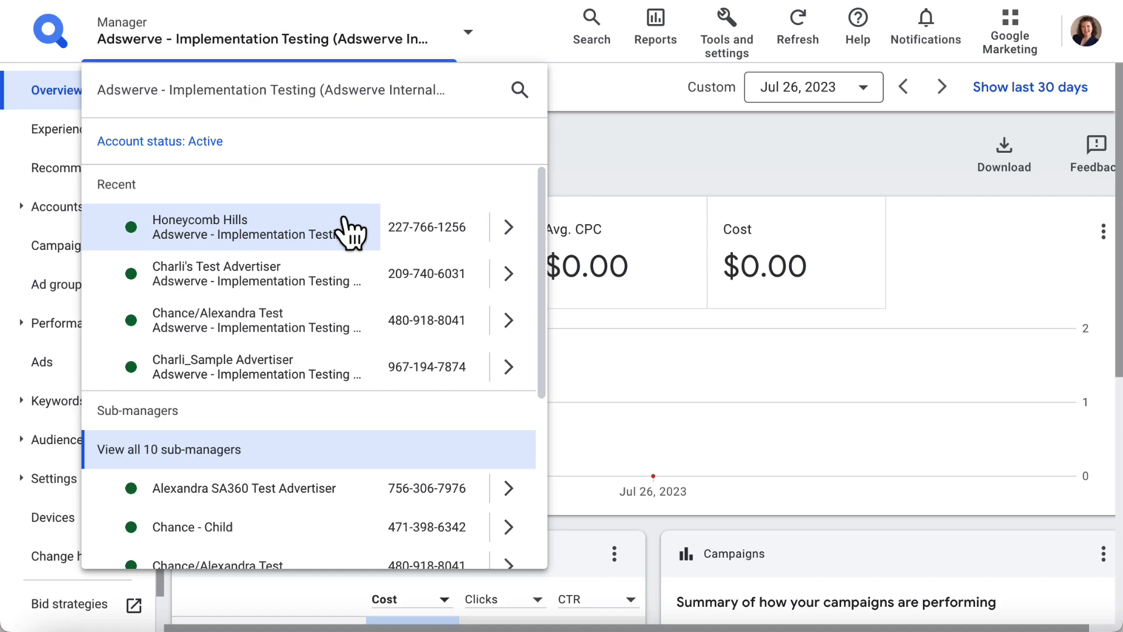
pyautogui.click(201, 227)
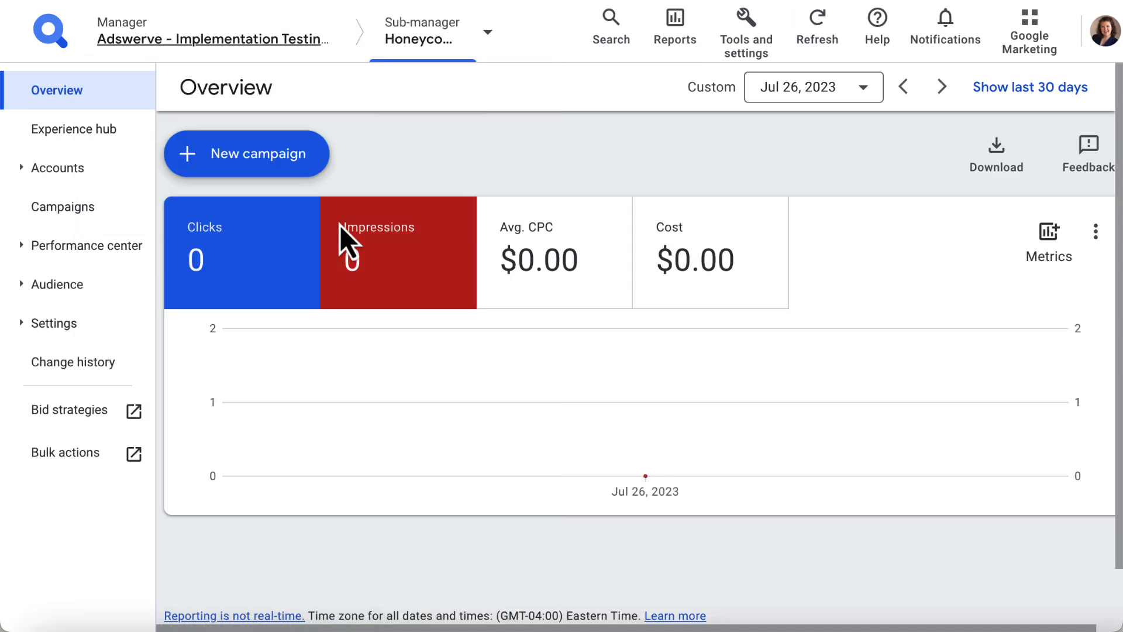
pyautogui.click(54, 323)
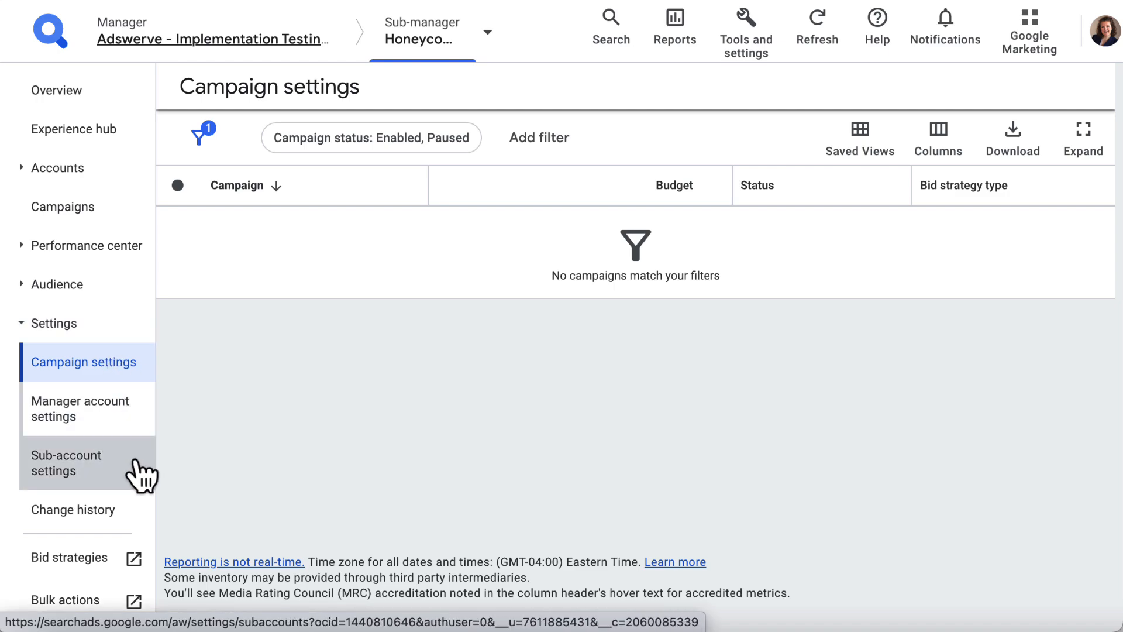
# Open Sub-account settings and start adding a new linked sub-account to list engine types.
pyautogui.click(66, 463)
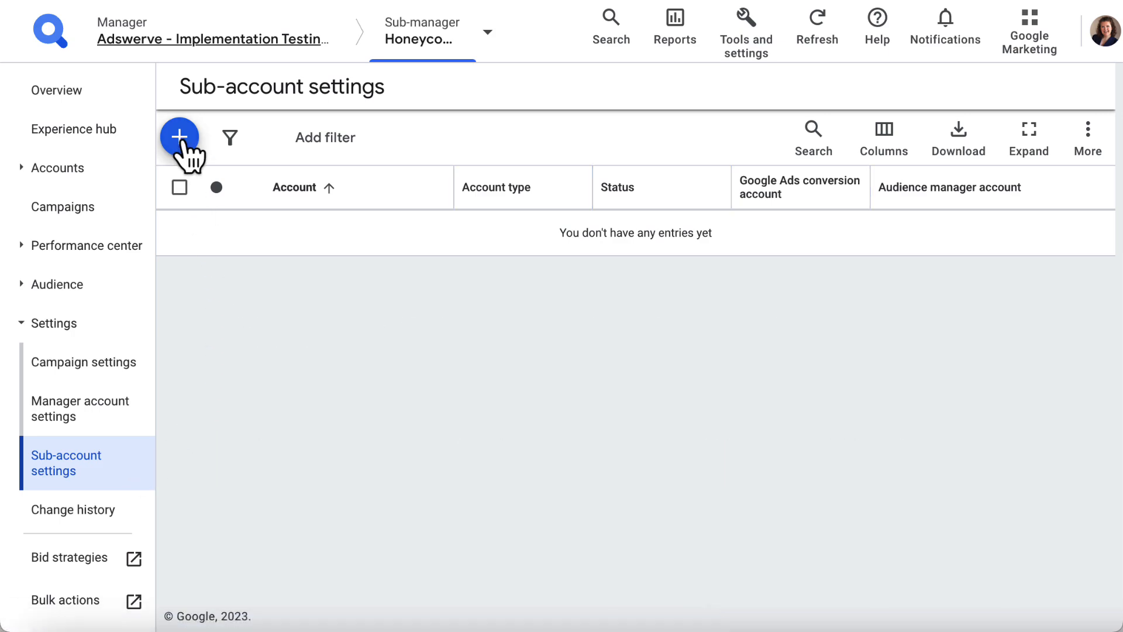
pyautogui.click(179, 137)
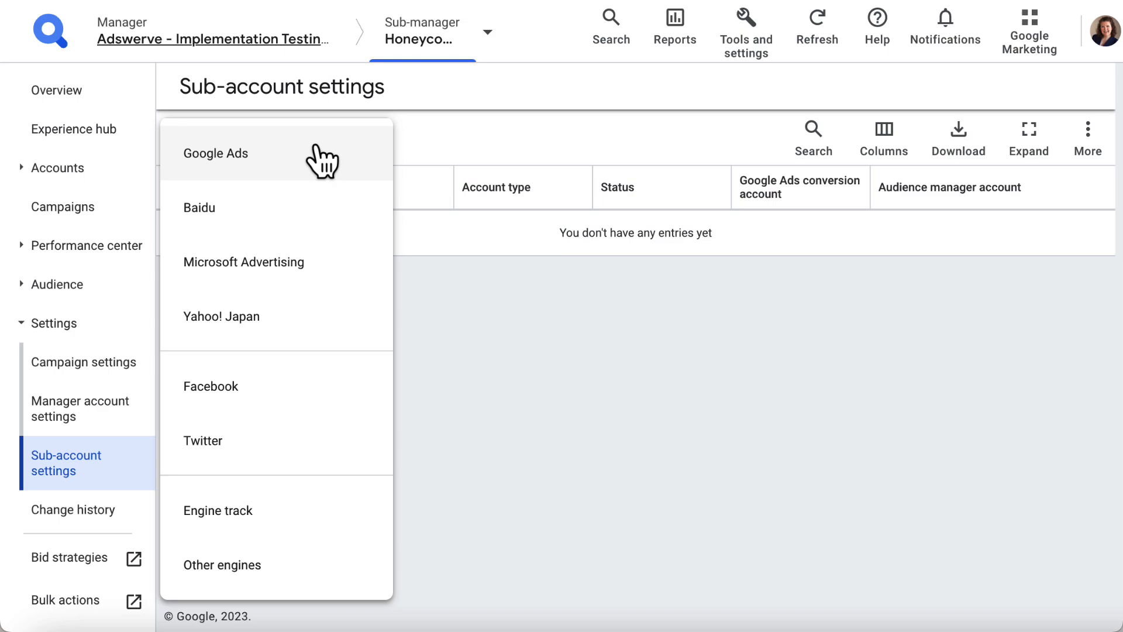
# Pick Google Ads as the engine for the new linked sub-account.
pyautogui.click(216, 153)
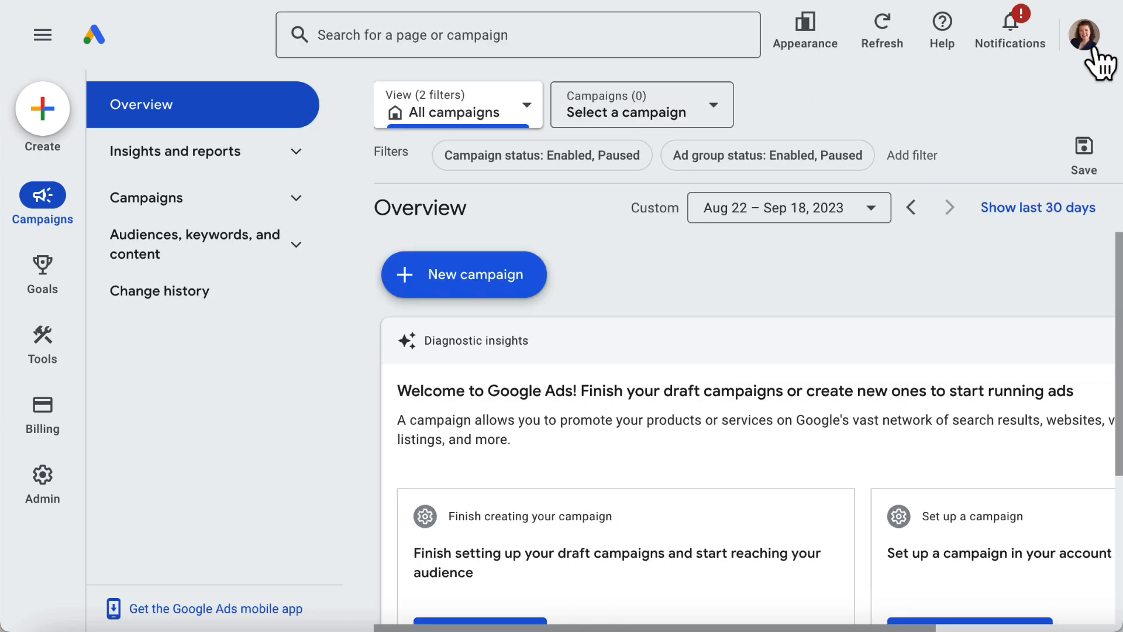
# Copy the Honeycomb Hills customer ID from the Google Ads account list.
pyautogui.click(1098, 29)
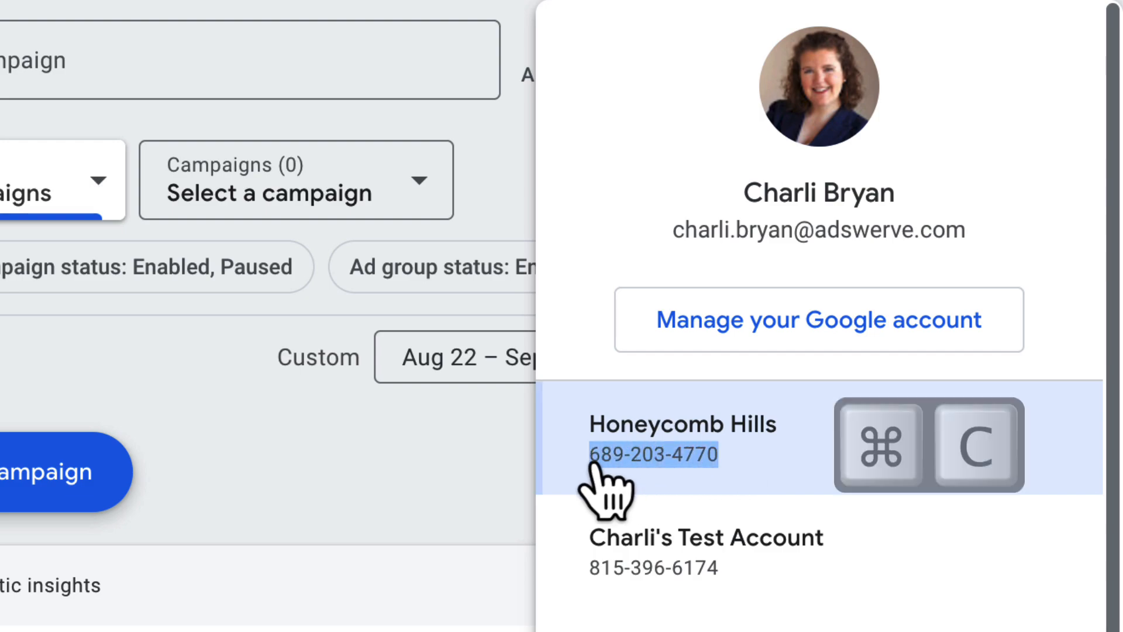
pyautogui.press('cmd+c')
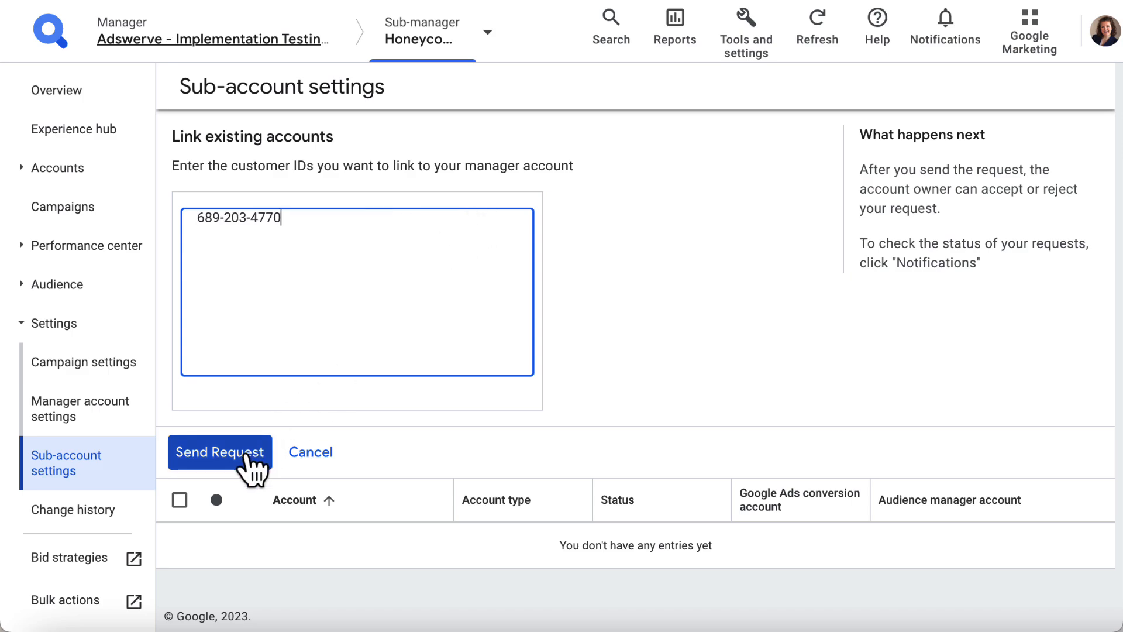
pyautogui.click(220, 451)
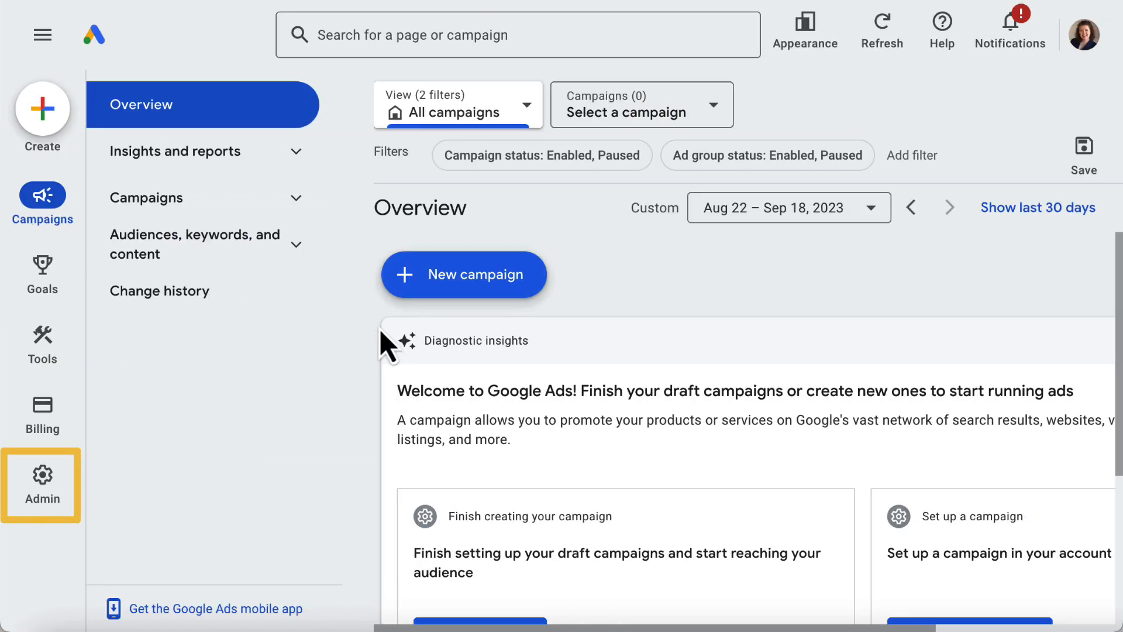
# Accept the pending Honeycomb Hills request under Admin > Access and security > Managers.
pyautogui.click(42, 484)
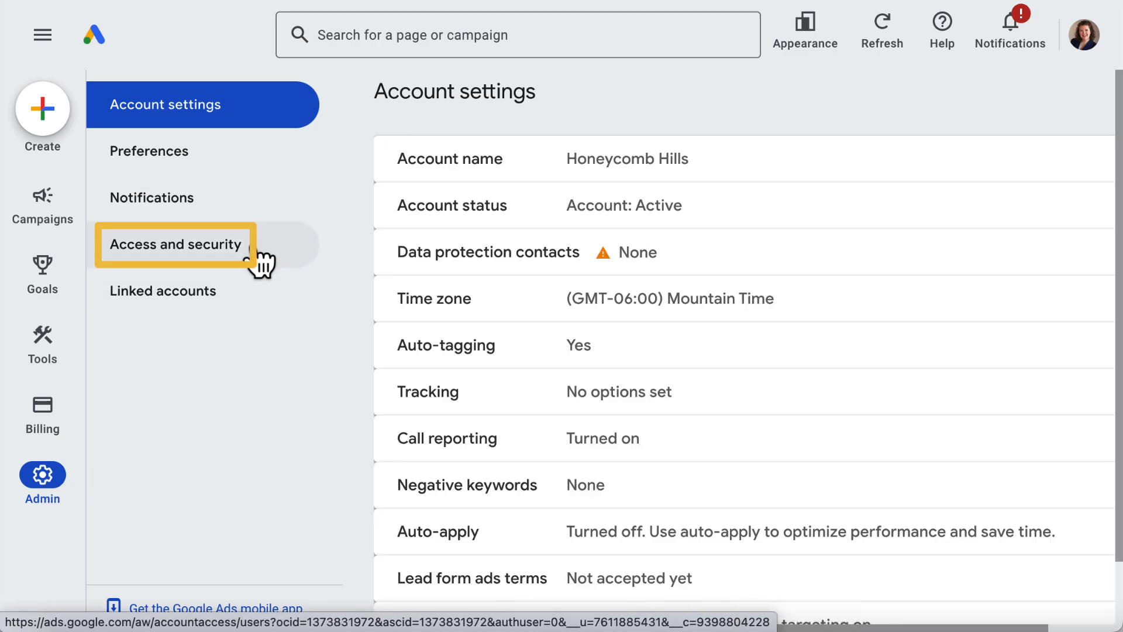
pyautogui.click(176, 245)
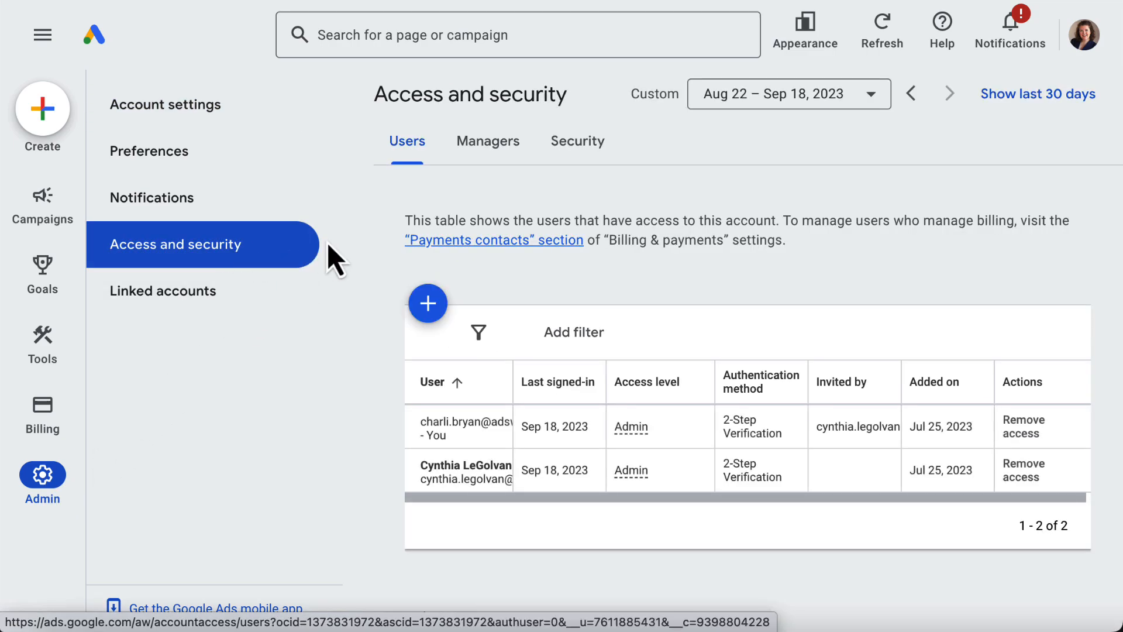
pyautogui.click(487, 140)
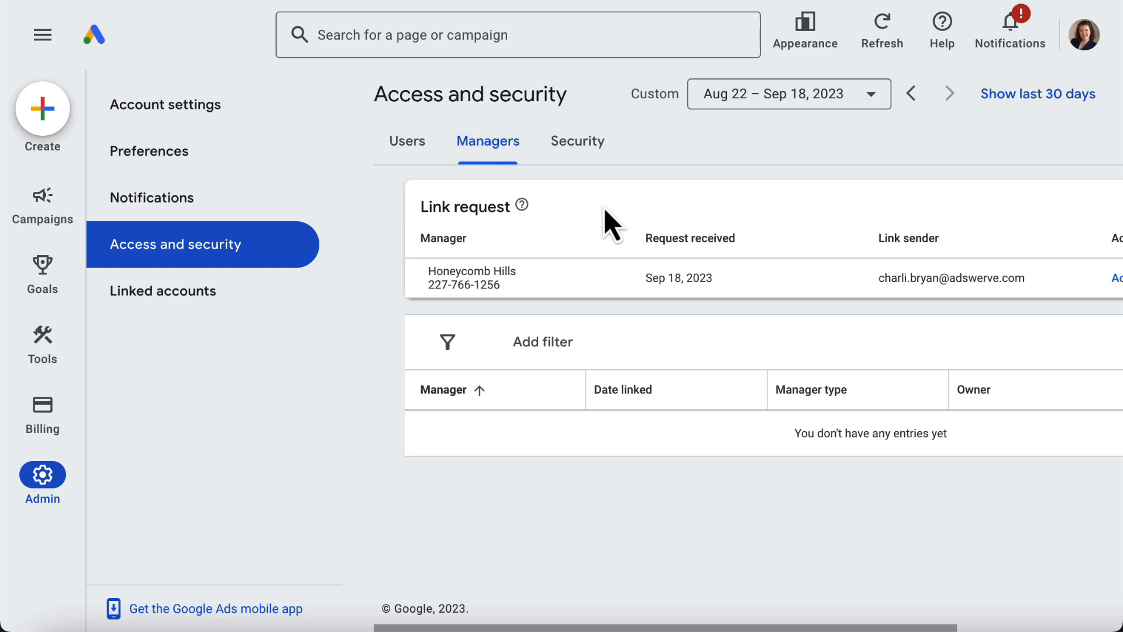
pyautogui.hscroll(3)
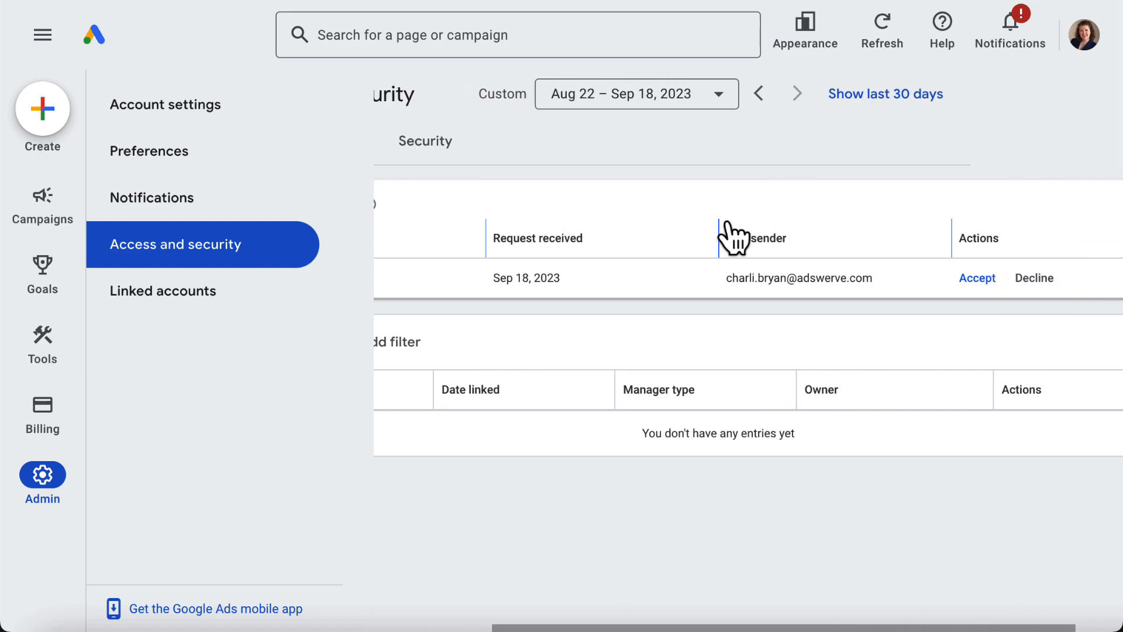
pyautogui.click(977, 278)
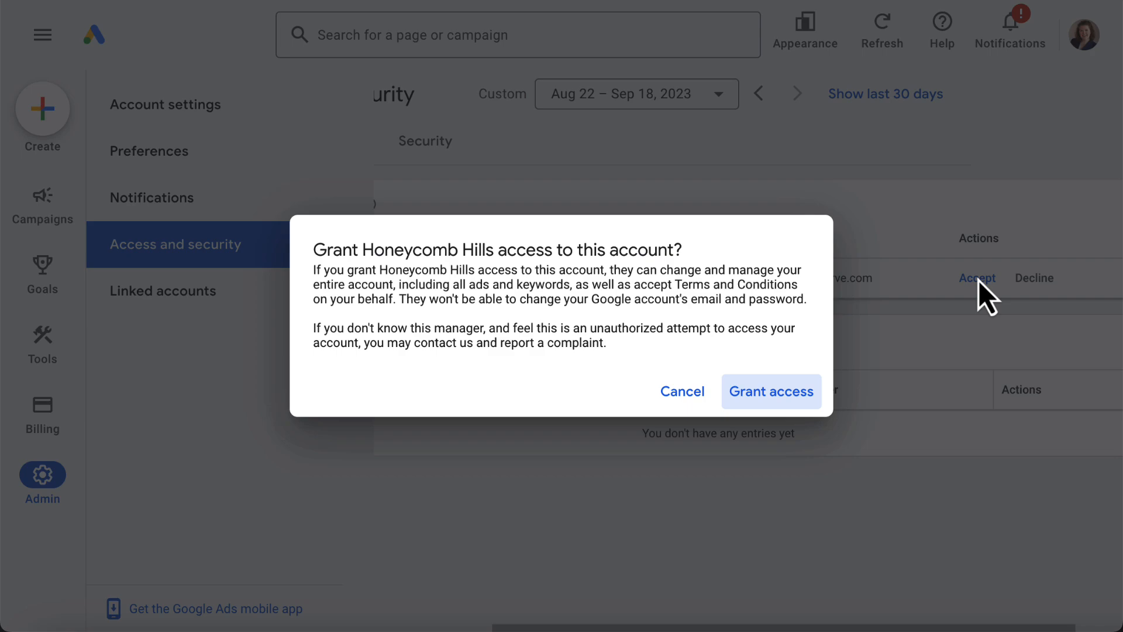
pyautogui.moveTo(912, 327)
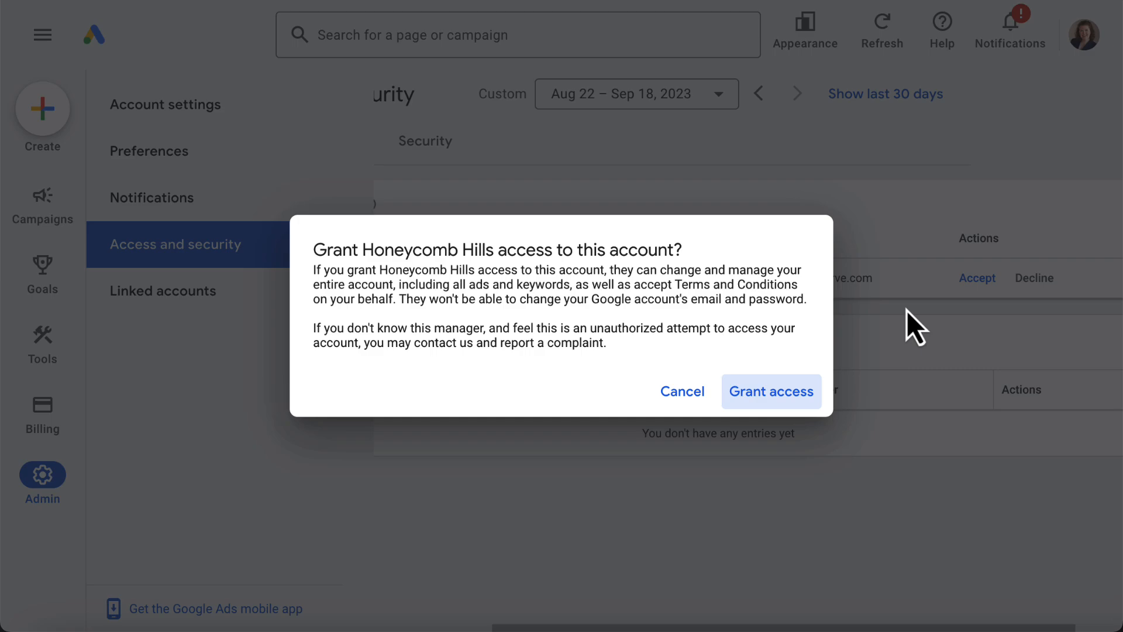
pyautogui.click(772, 392)
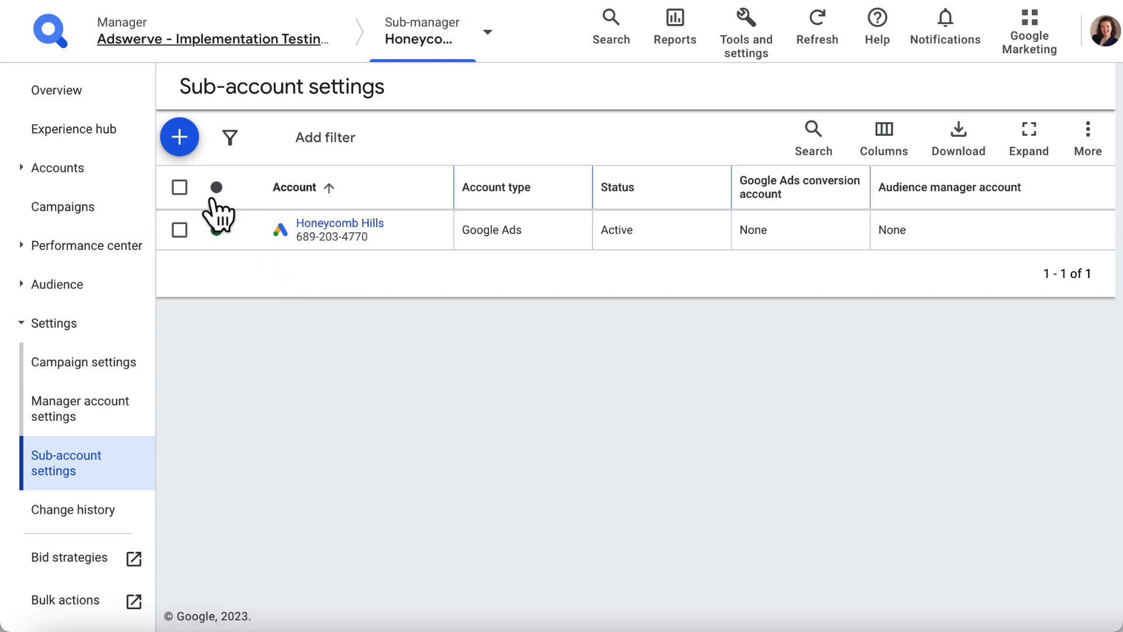
pyautogui.click(179, 136)
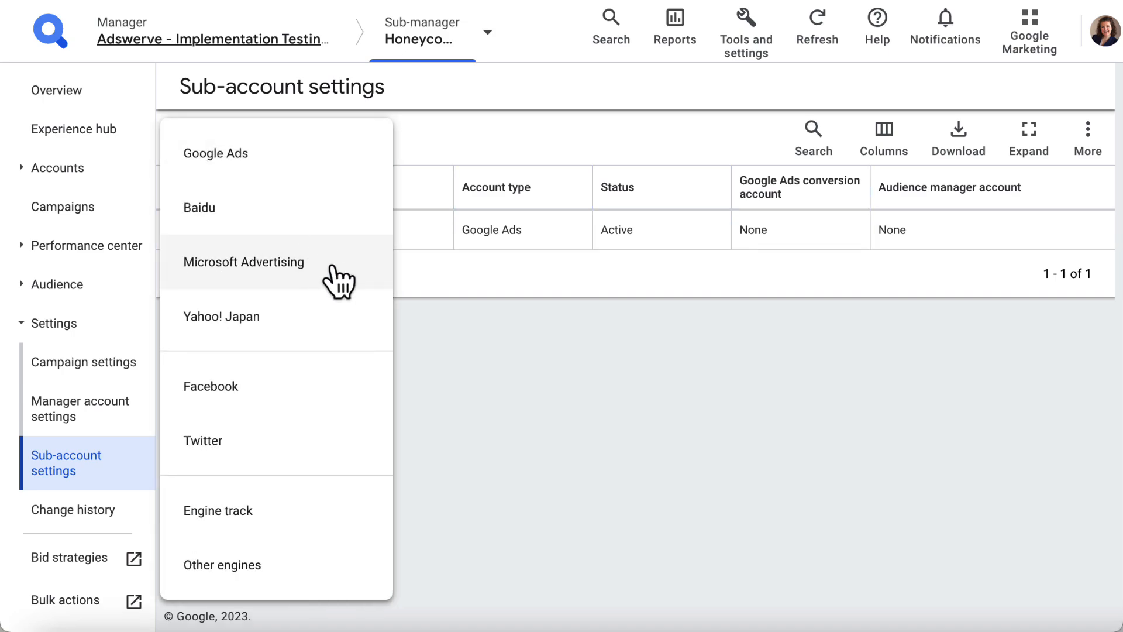
pyautogui.click(244, 262)
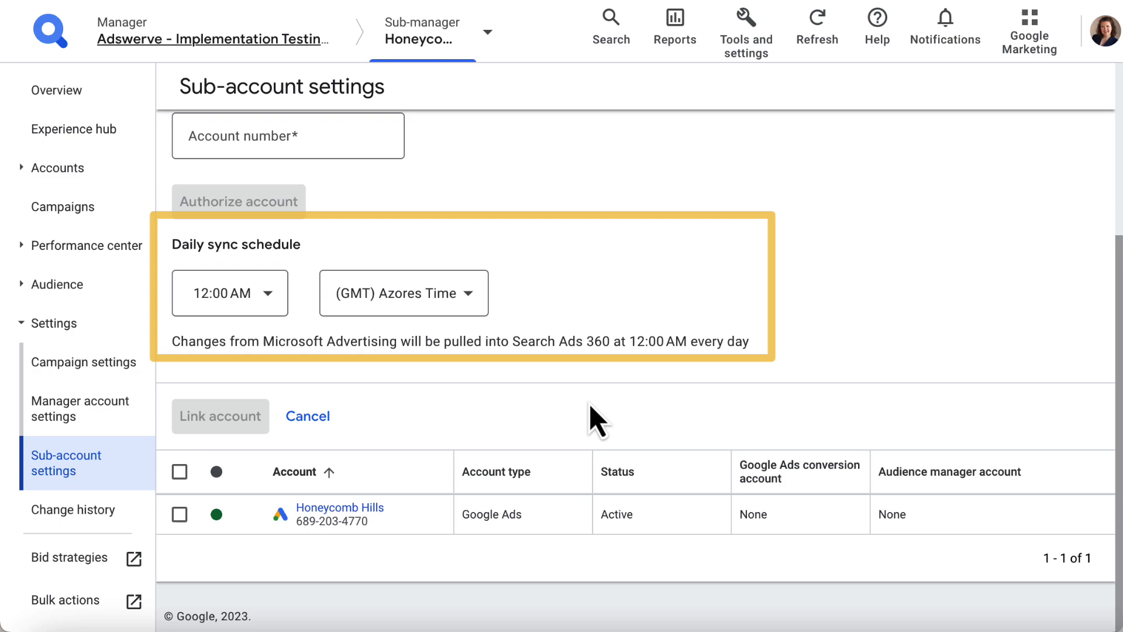
pyautogui.click(307, 415)
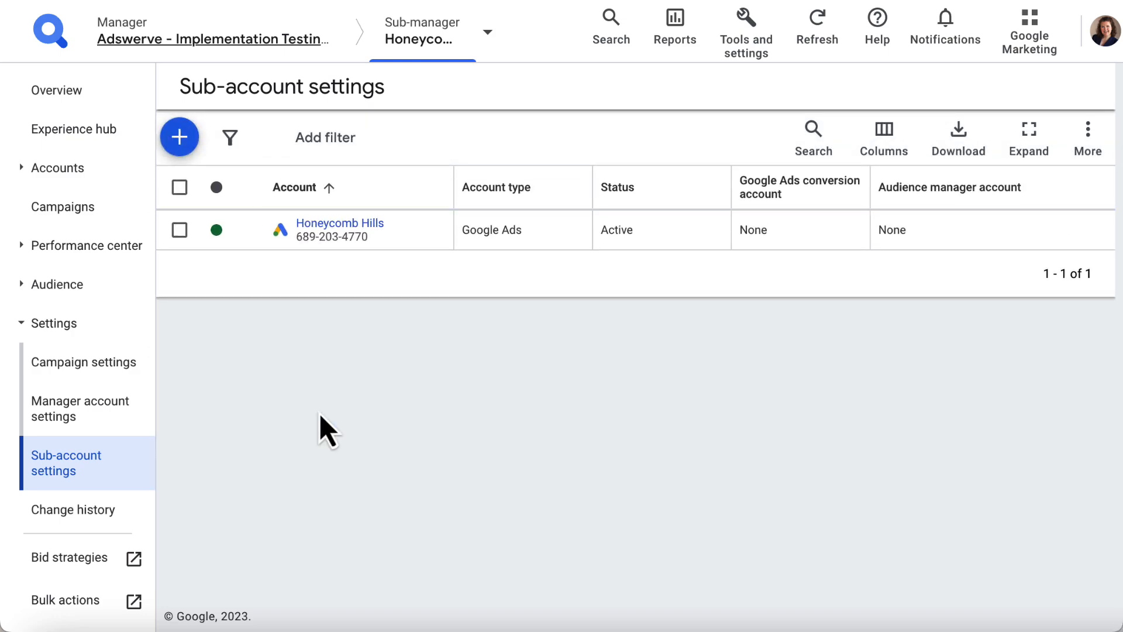
pyautogui.moveTo(329, 388)
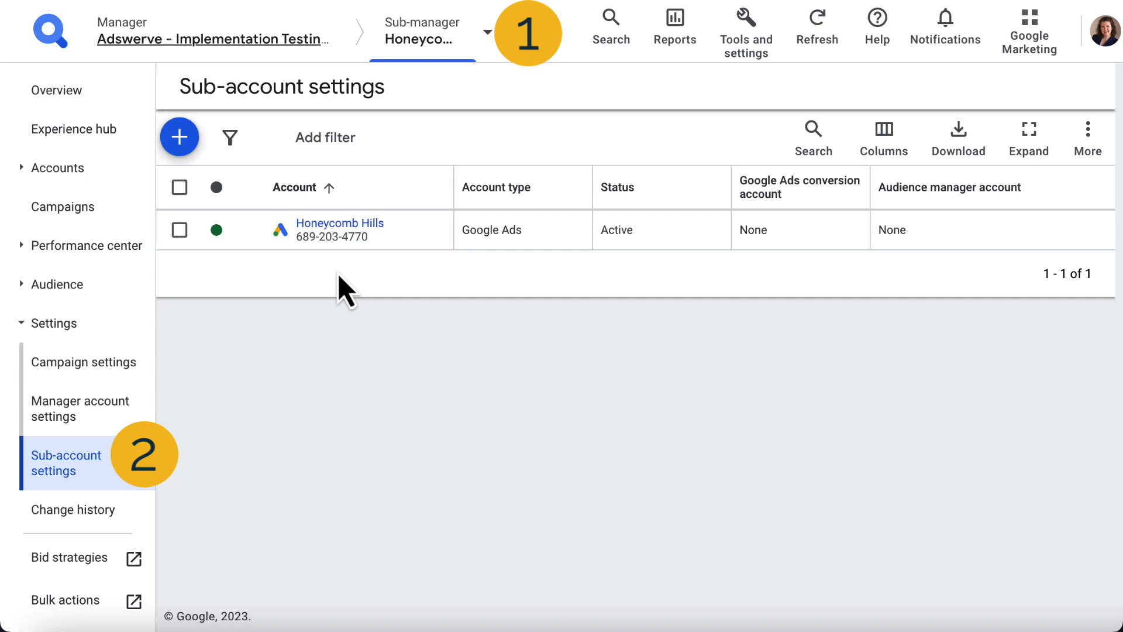
pyautogui.moveTo(180, 233)
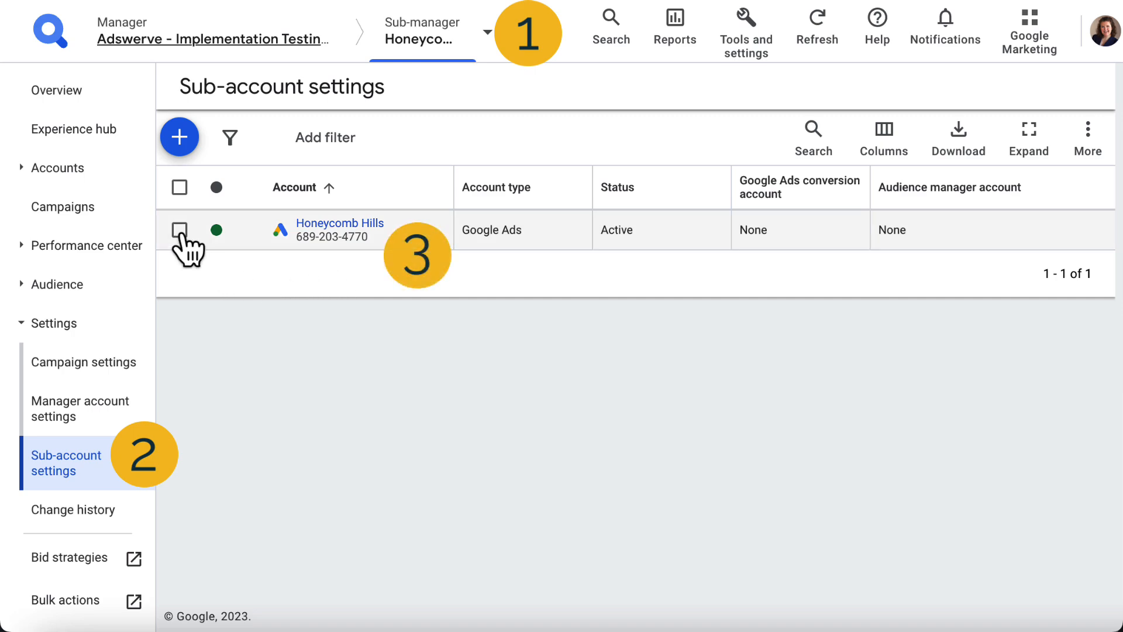
# Select the Honeycomb Hills sub-account and open the Edit menu showing Unlink.
pyautogui.click(179, 230)
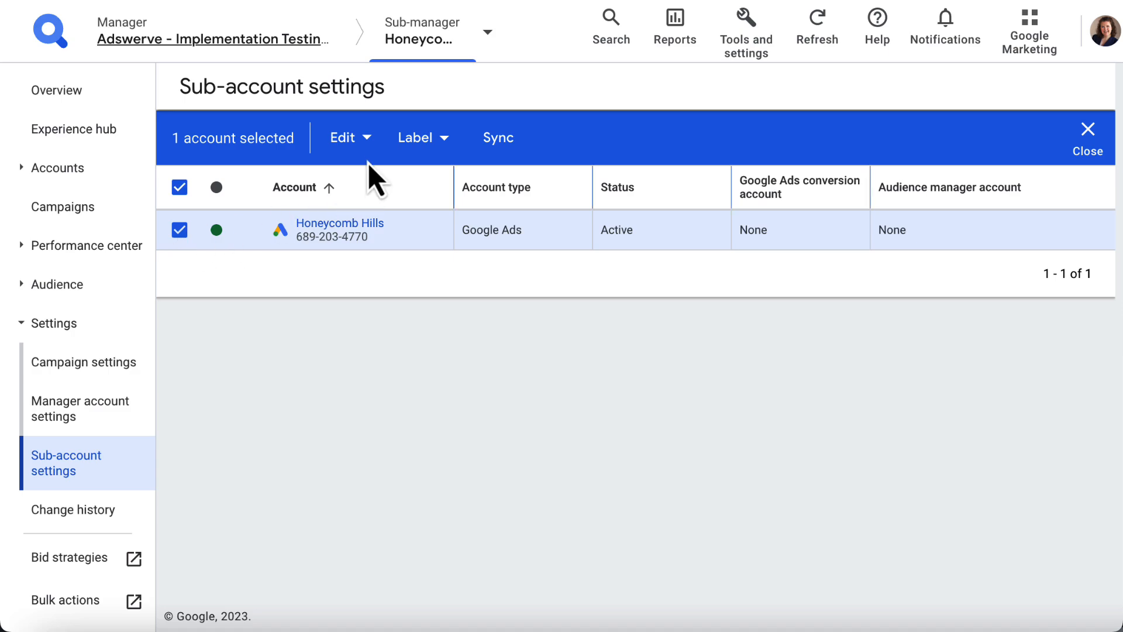
pyautogui.click(348, 138)
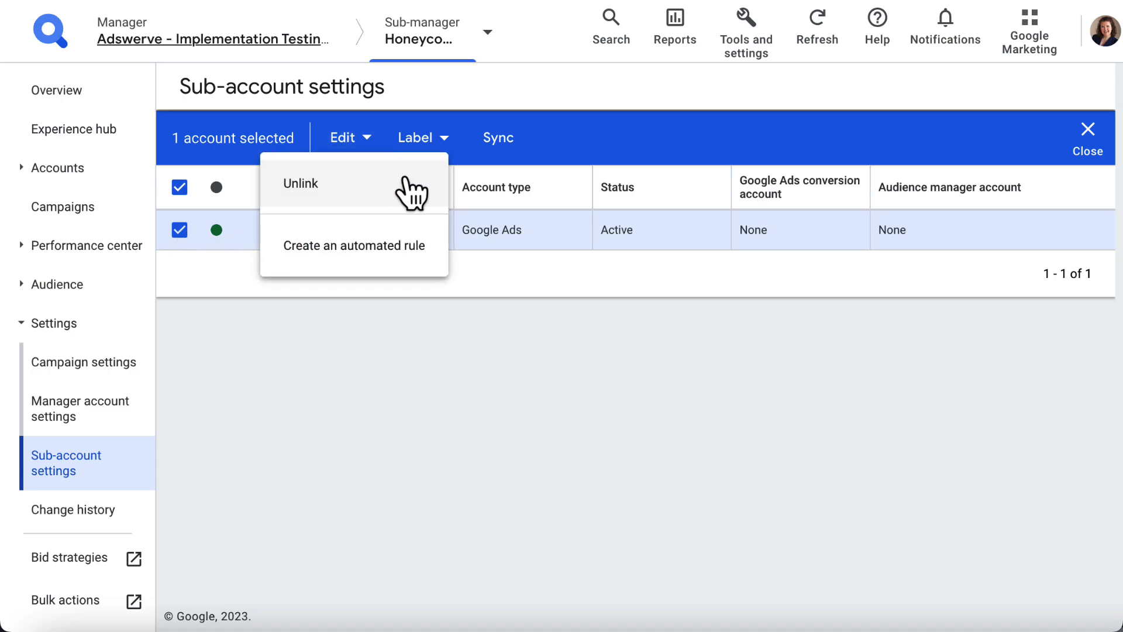